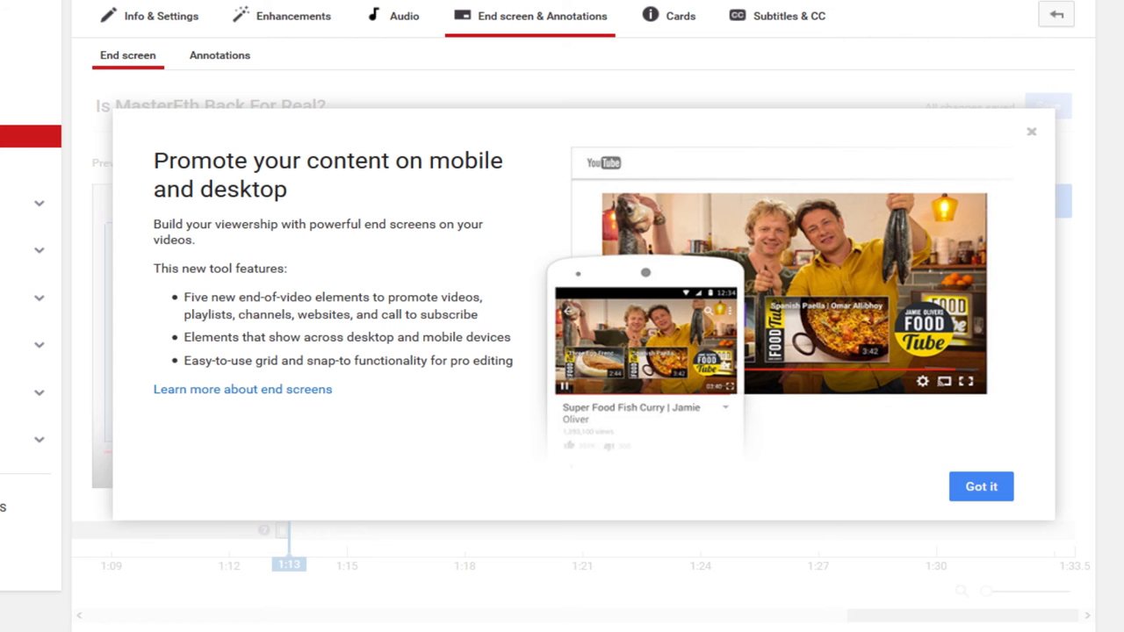
left_click(980, 487)
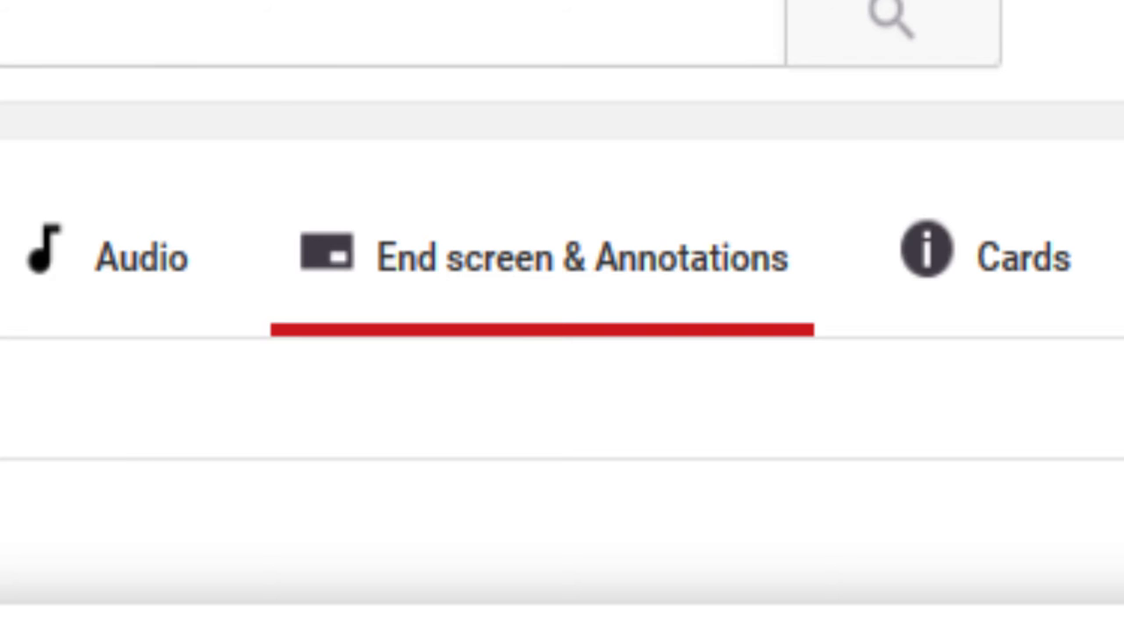